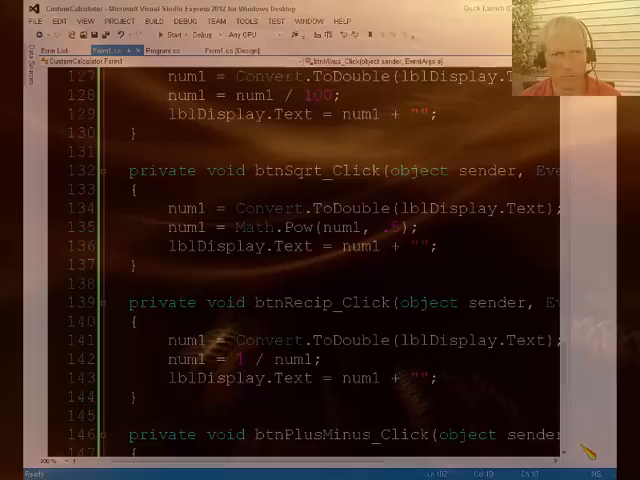
- Switch to the Form1.cs [Design] tab to view the calculator form layout
{"action": "left_click", "coordinate": [234, 50]}
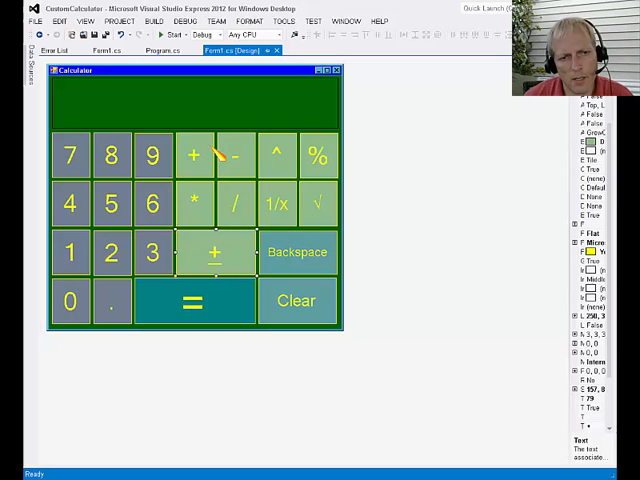
{"action": "mouse_move", "coordinate": [205, 315]}
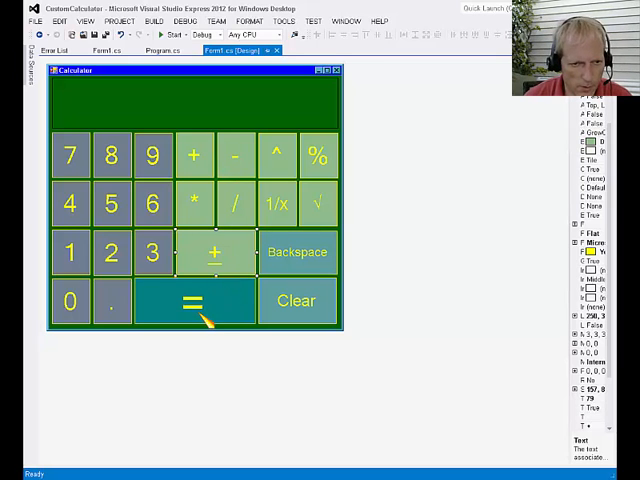
- Generate btnEquals_Click and set num2 = Convert.ToDouble(lblDisplay.Text) inside it
{"action": "double_click", "coordinate": [195, 301]}
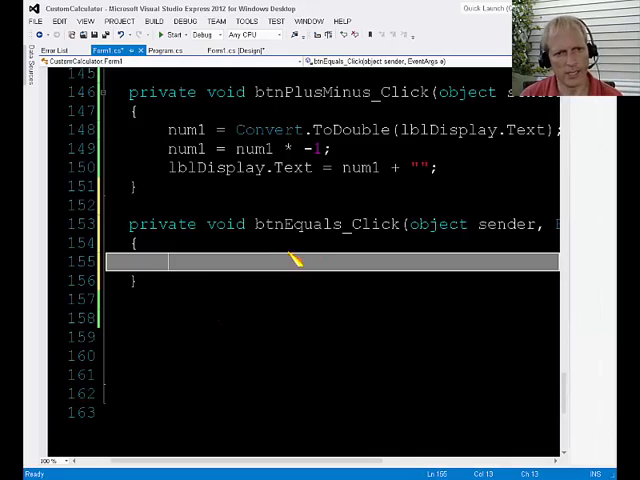
{"action": "scroll", "scroll_direction": "up", "scroll_amount": 3}
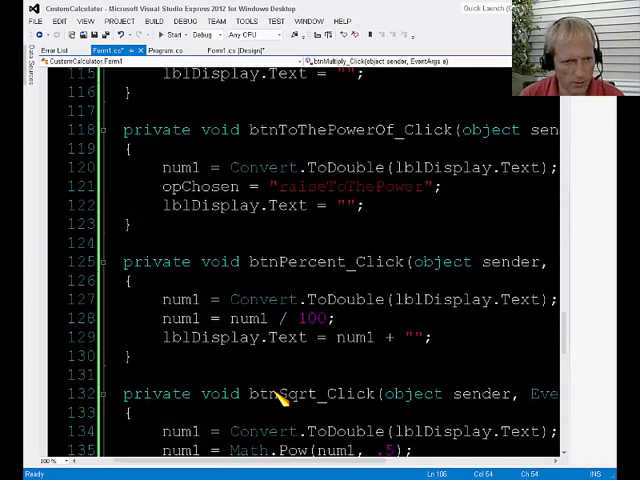
{"action": "scroll", "scroll_direction": "down", "scroll_amount": 3}
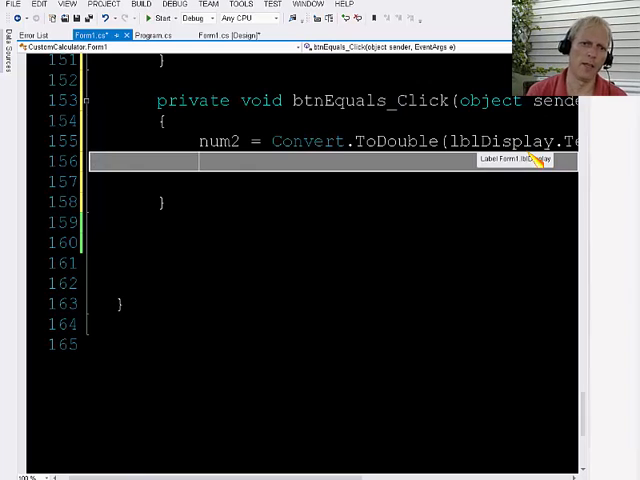
- Type if (opChosen=="add") below the num2 assignment in btnEquals_Click
{"action": "type", "text": "if"}
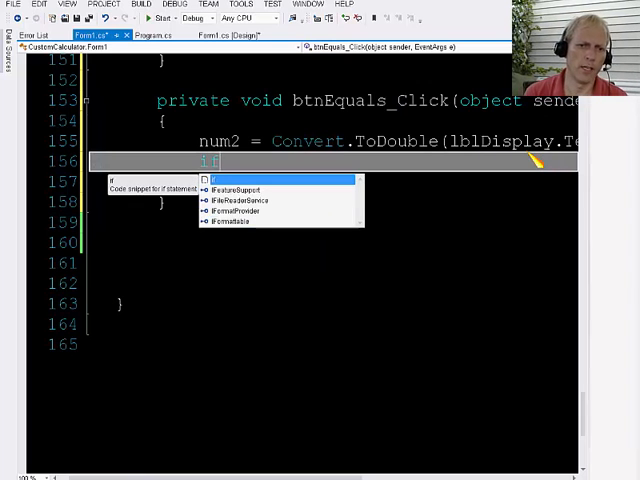
{"action": "type", "text": "("}
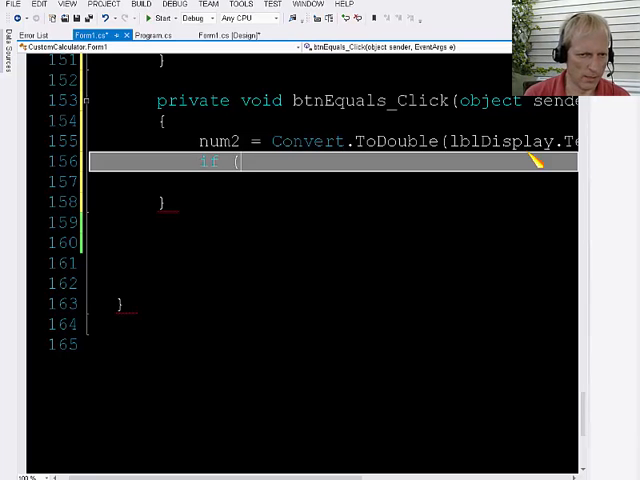
{"action": "type", "text": "o"}
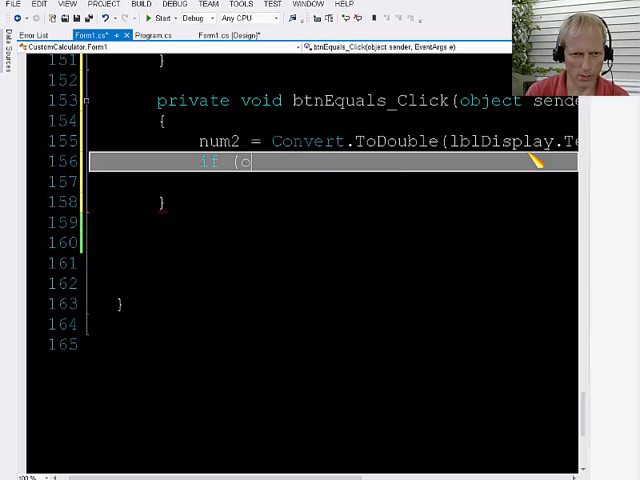
{"action": "type", "text": "pChosen=="}
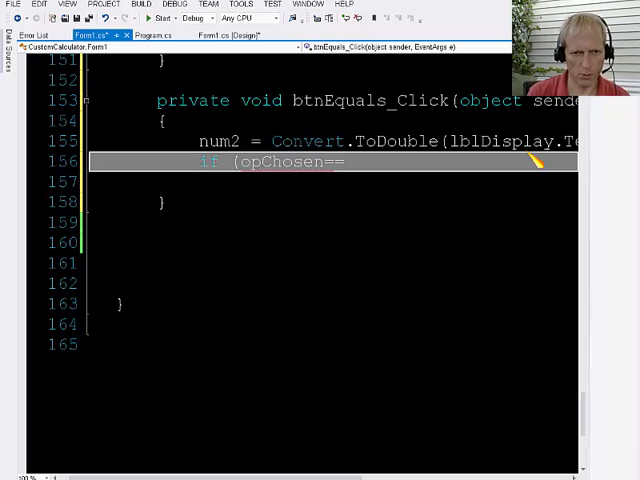
{"action": "type", "text": "\"add"}
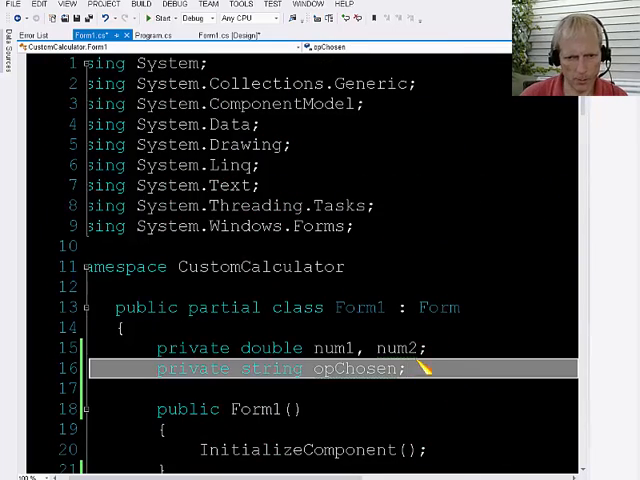
- Add answer to the num1, num2 double declaration and write answer = num1 + num2 in the add block
{"action": "type", "text": ", answer"}
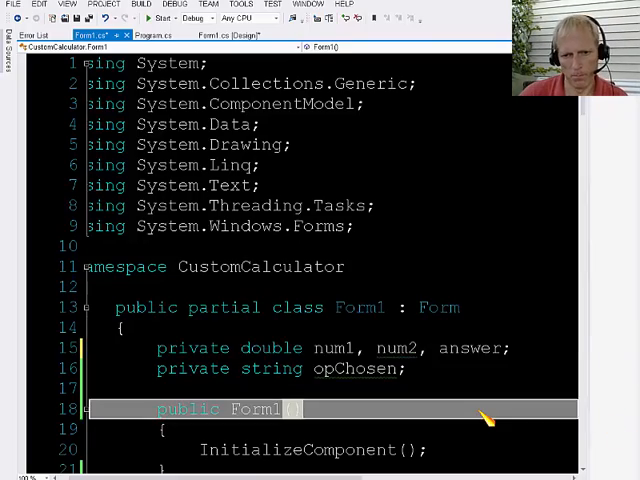
{"action": "scroll", "scroll_direction": "down", "scroll_amount": 3}
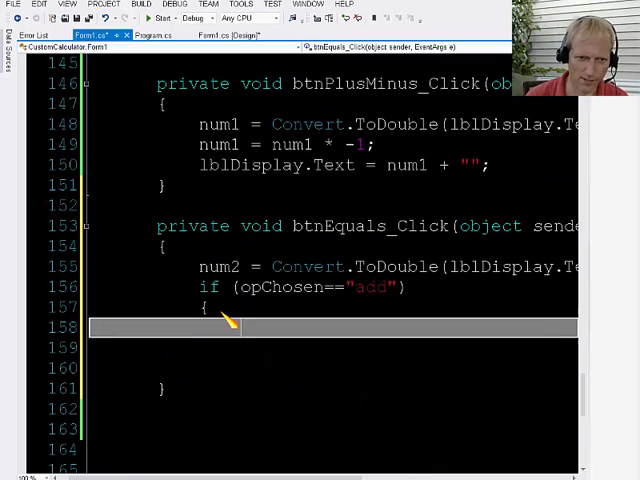
{"action": "type", "text": "answer"}
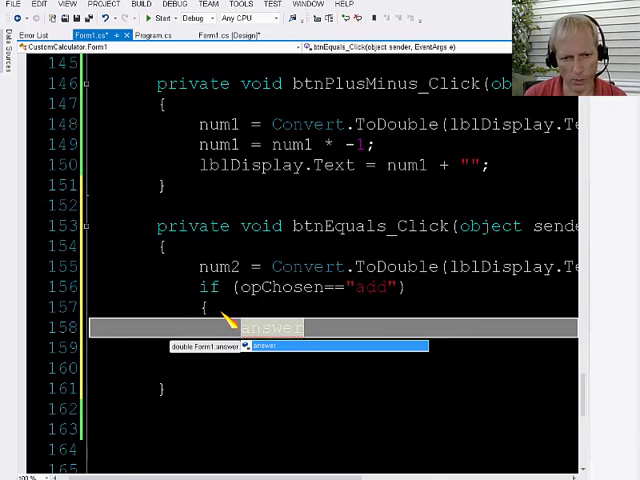
{"action": "type", "text": "=num1"}
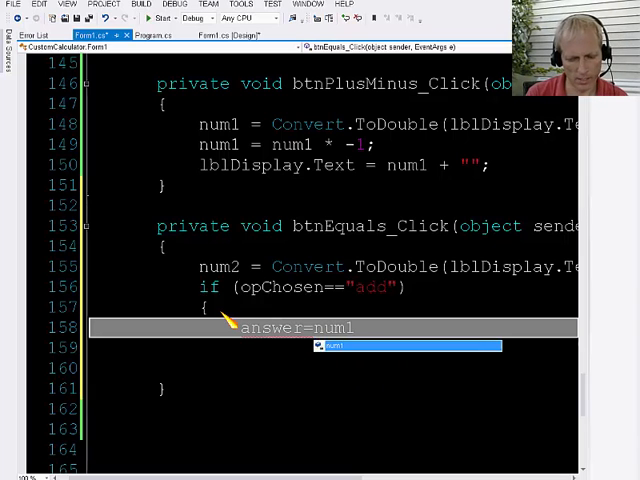
{"action": "type", "text": "+num2"}
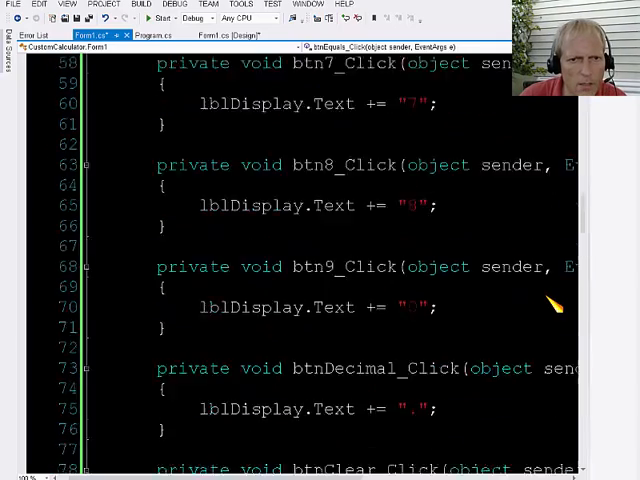
- Add else if (opChosen == "subtract") setting answer = num1 - num2
{"action": "scroll", "scroll_direction": "up", "scroll_amount": 3}
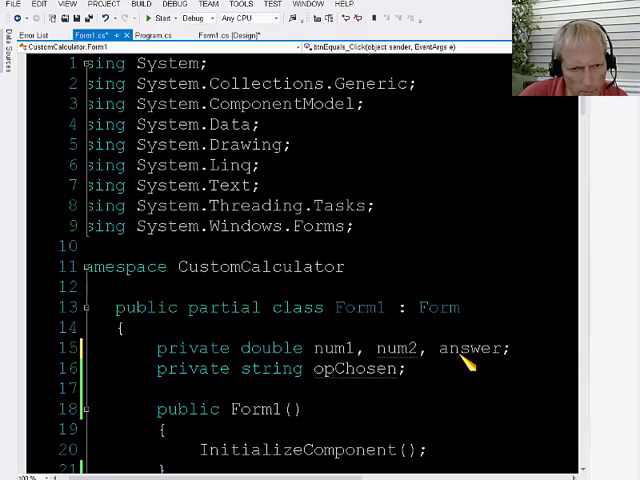
{"action": "scroll", "scroll_direction": "down", "scroll_amount": 3}
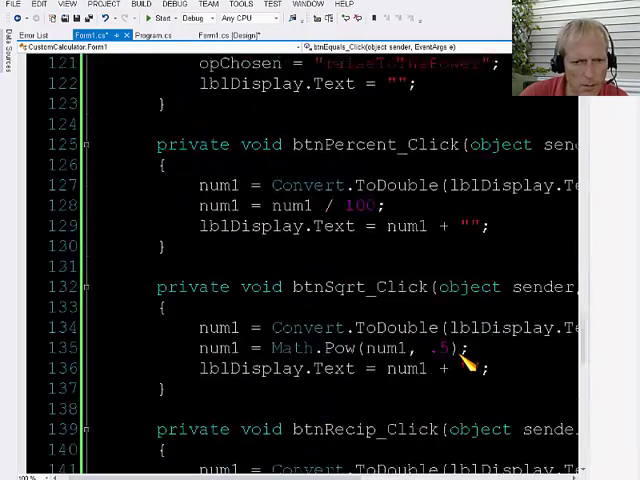
{"action": "scroll", "scroll_direction": "down", "scroll_amount": 3}
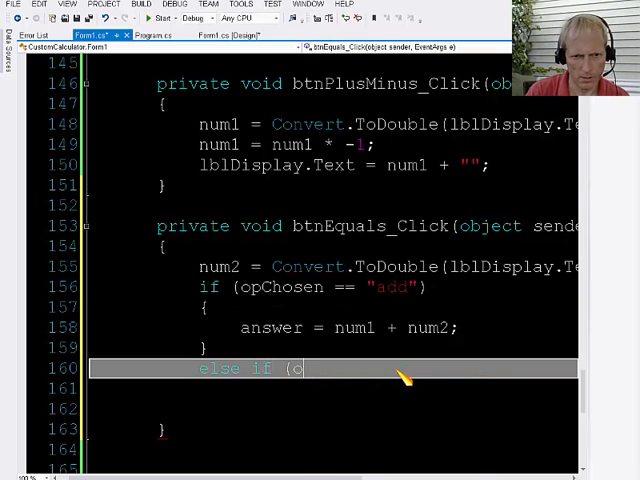
{"action": "type", "text": "opChosen"}
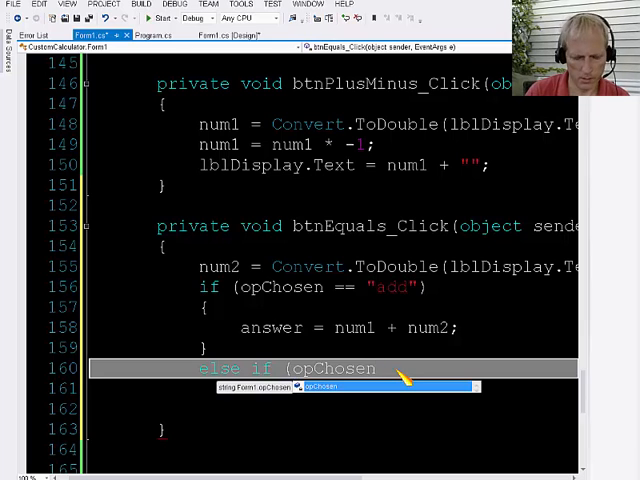
{"action": "type", "text": "==\"subtract\")"}
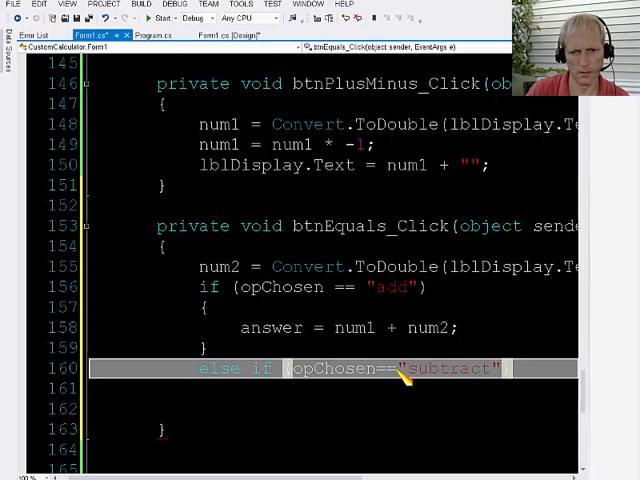
{"action": "key", "text": "enter"}
{"action": "type", "text": "answer"}
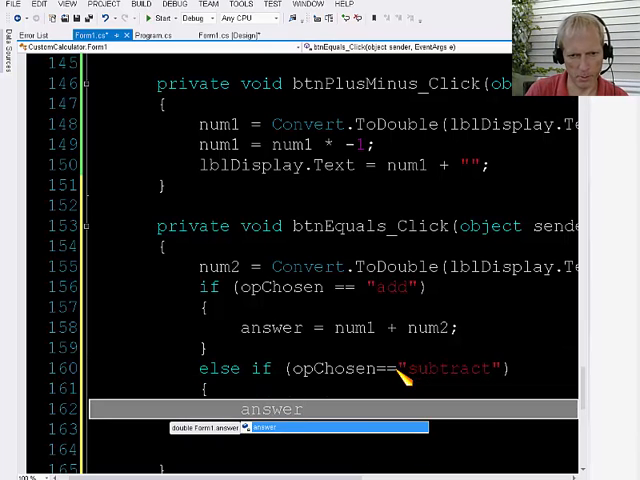
{"action": "type", "text": "num1="}
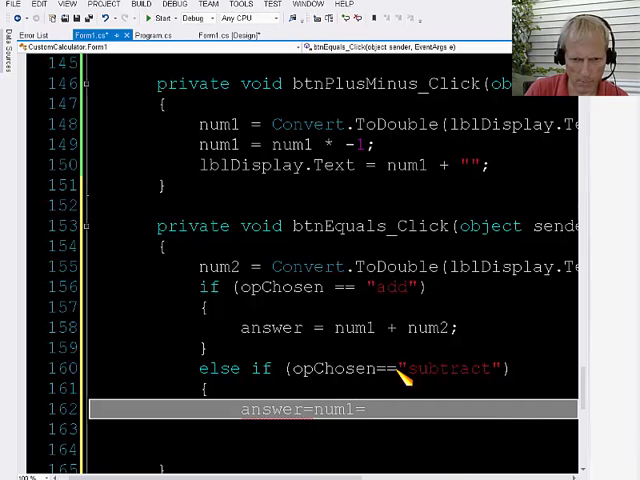
{"action": "type", "text": "num2;"}
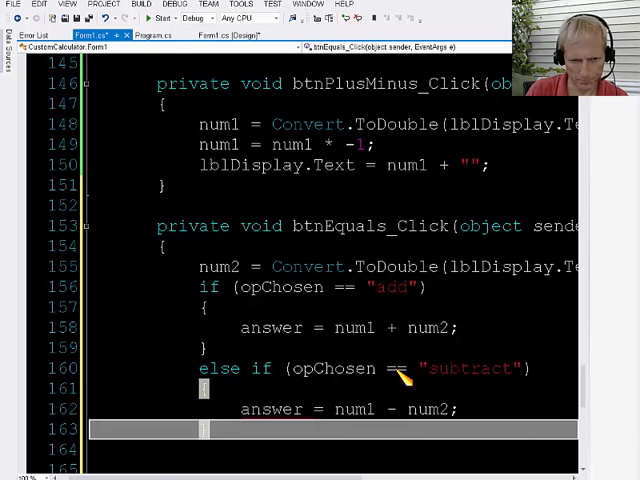
- Add else if (opChosen == "multiply") setting answer = num1 * num2
{"action": "type", "text": "else if (opChosen==\""}
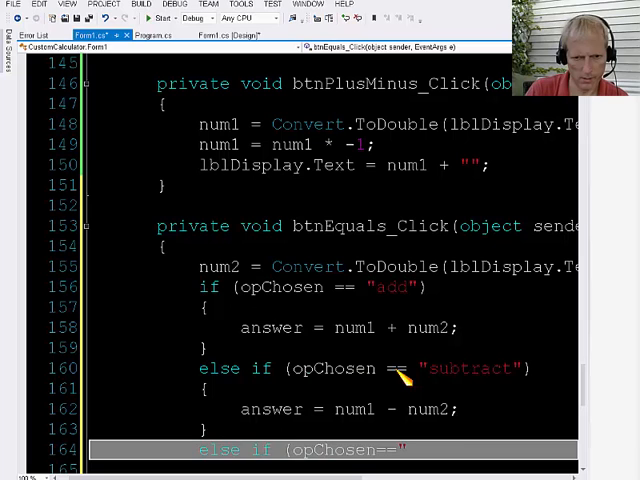
{"action": "type", "text": "multiply\")"}
{"action": "type", "text": "answer=num"}
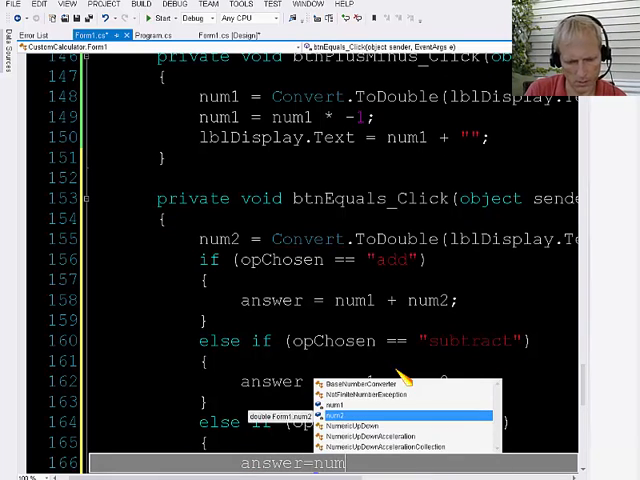
{"action": "type", "text": "1*num2;"}
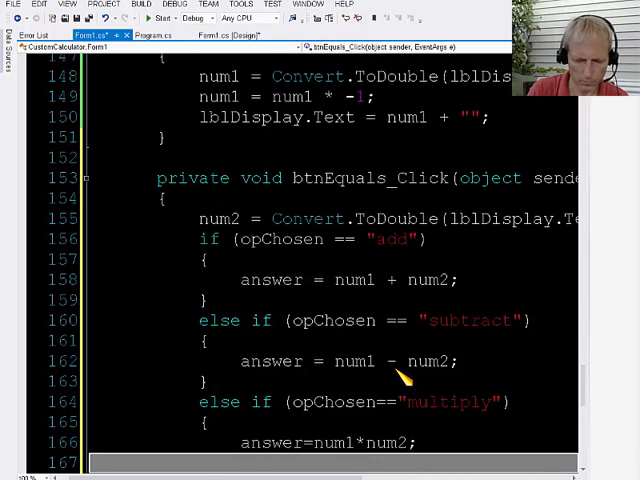
- Add else if (opChosen == "divide") setting answer = num1 / num2
{"action": "type", "text": "else"}
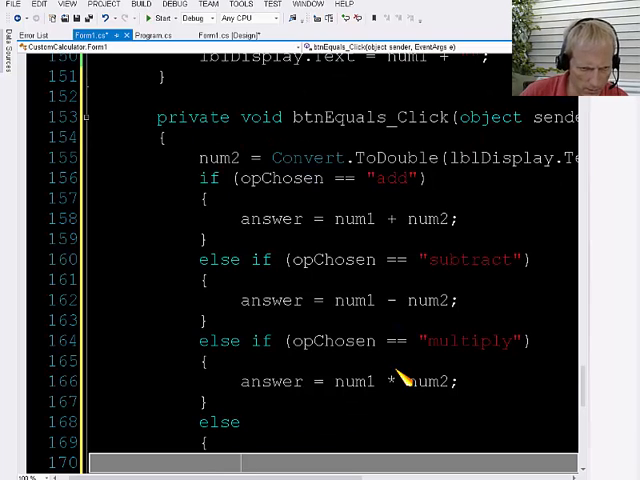
{"action": "type", "text": "i"}
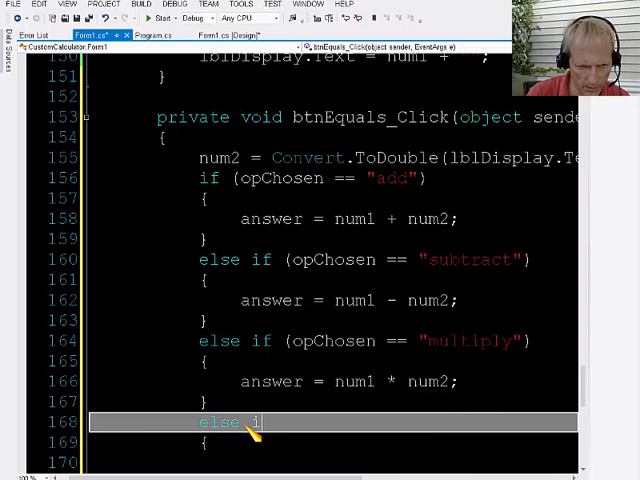
{"action": "type", "text": "f"}
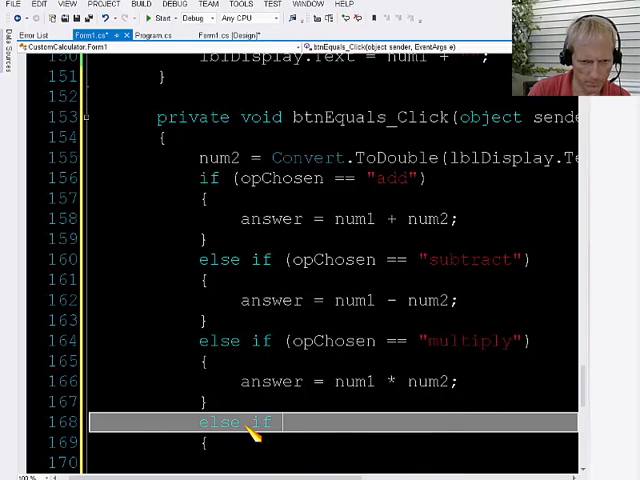
{"action": "type", "text": "(o"}
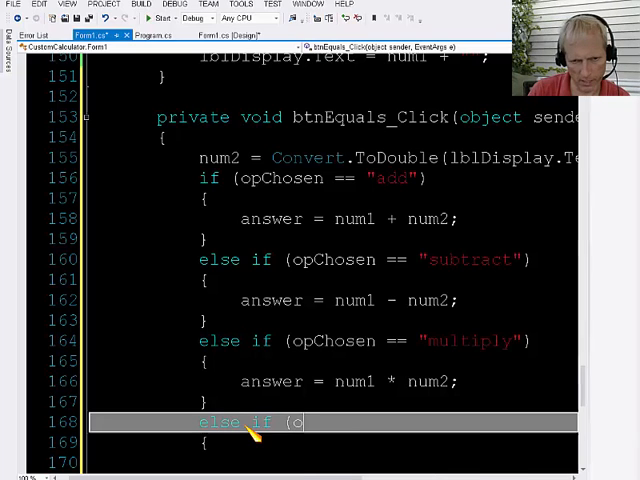
{"action": "type", "text": "pChosen"}
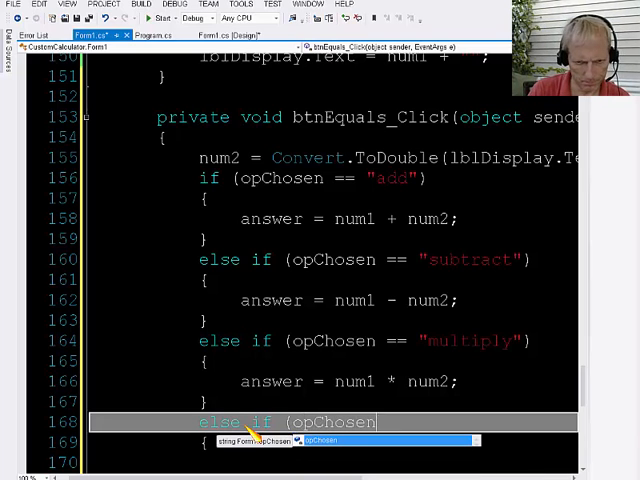
{"action": "type", "text": "==\"divide"}
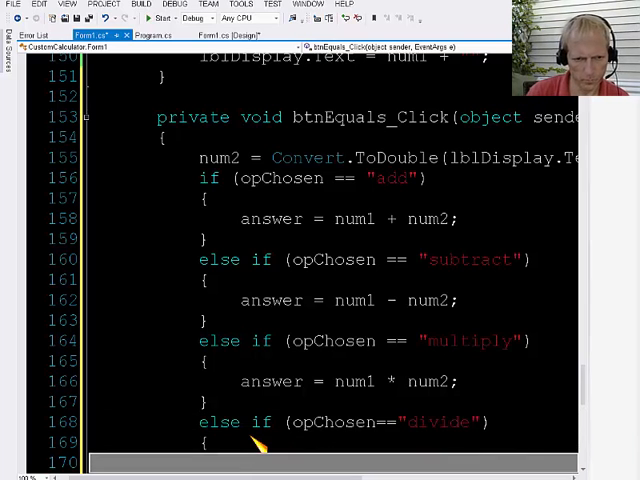
{"action": "scroll", "scroll_direction": "down", "scroll_amount": 3}
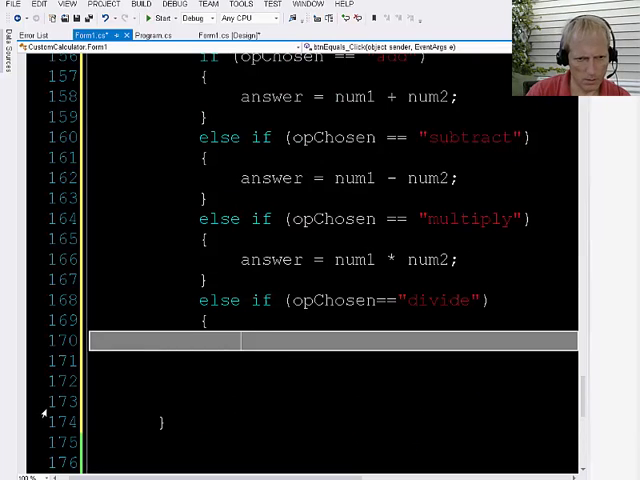
{"action": "type", "text": "answer="}
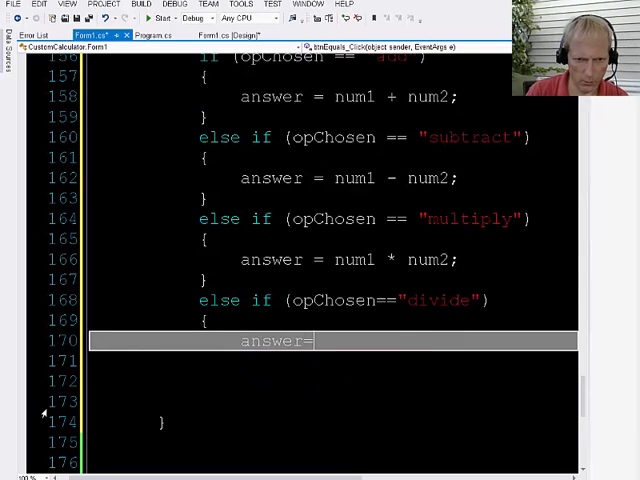
{"action": "type", "text": "num1/"}
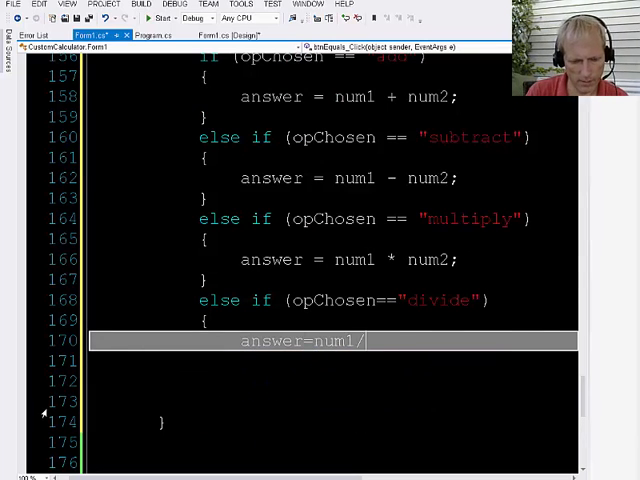
{"action": "type", "text": "num2;"}
{"action": "left_click", "coordinate": [333, 361]}
{"action": "type", "text": "}"}
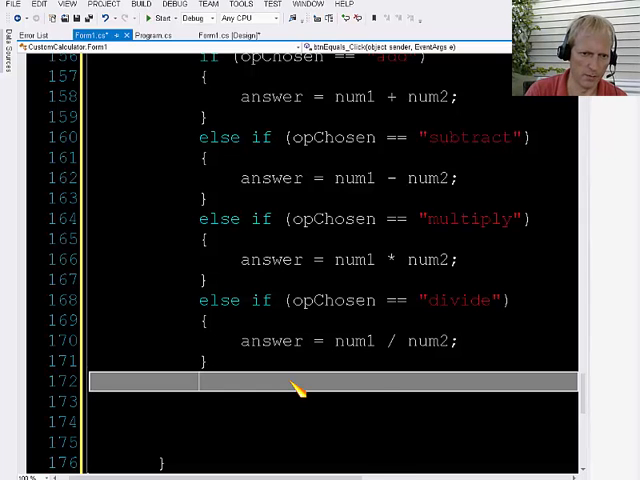
- Write a final else block with answer = Math.Pow(num1, num2)
{"action": "type", "text": "else"}
{"action": "left_click", "coordinate": [333, 401]}
{"action": "type", "text": "{"}
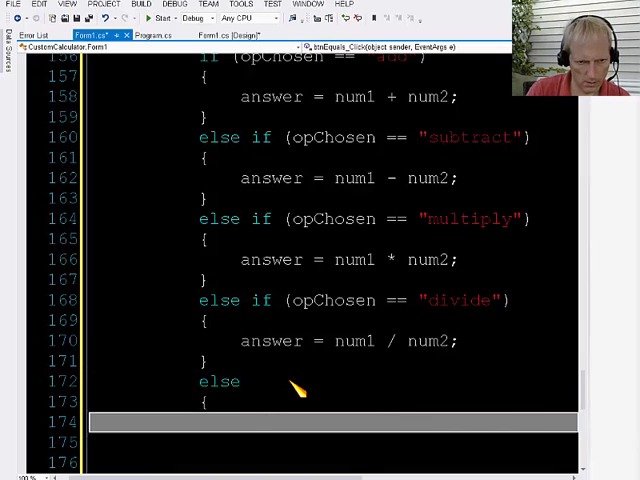
{"action": "type", "text": "answer="}
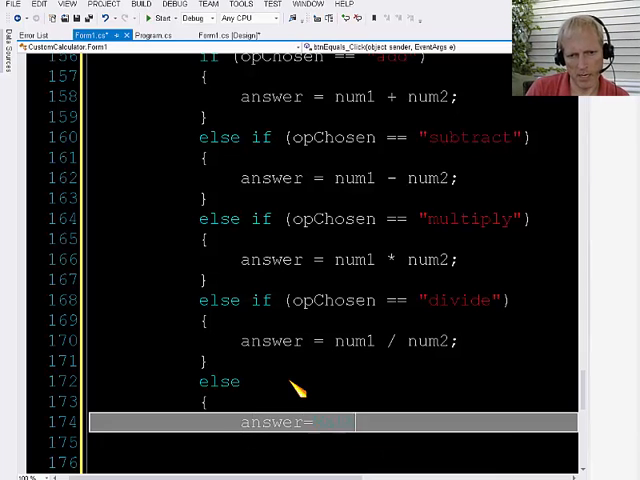
{"action": "type", "text": ".Pow(num1, num2);"}
{"action": "left_click", "coordinate": [334, 442]}
{"action": "type", "text": "}"}
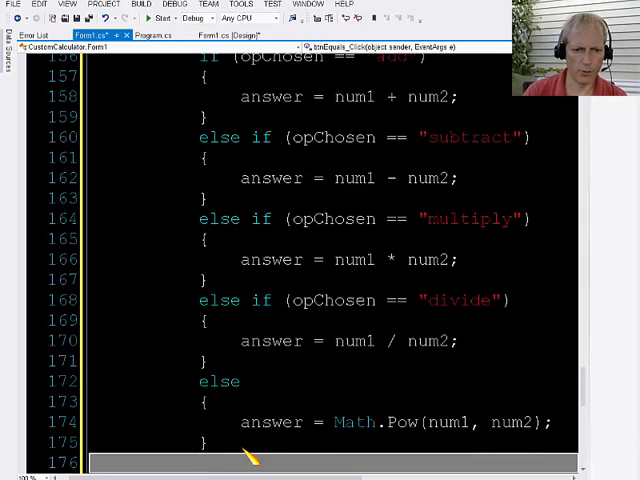
- End btnEquals_Click with lblDisplay.Text = answer + ""
{"action": "type", "text": "answer"}
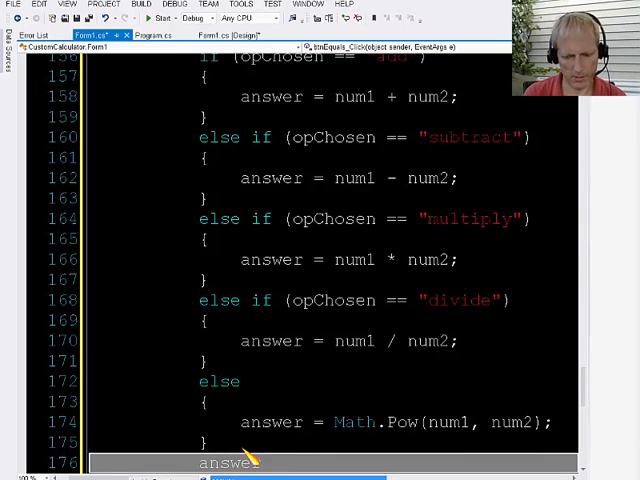
{"action": "type", "text": "answer"}
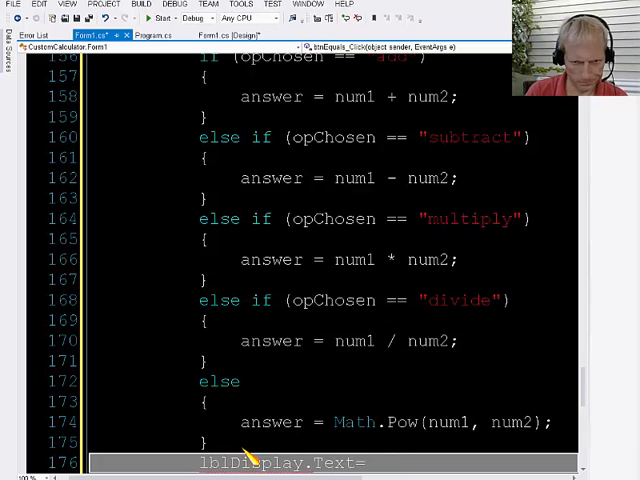
{"action": "type", "text": "answer + \"\";"}
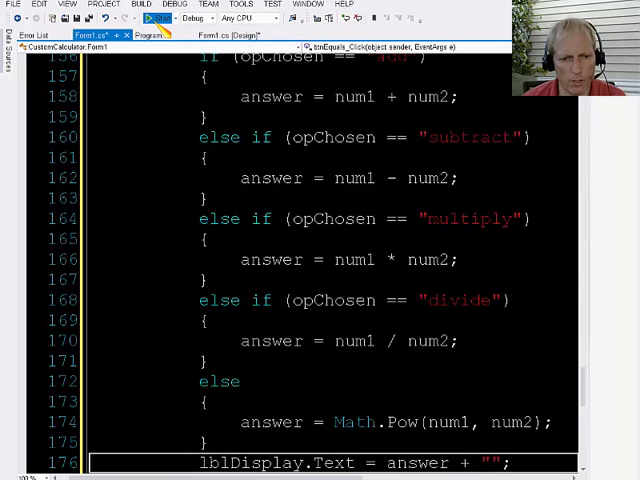
- Run the calculator, press an operator and equals to get Infinity, then clear it
{"action": "scroll", "scroll_direction": "down", "scroll_amount": 3}
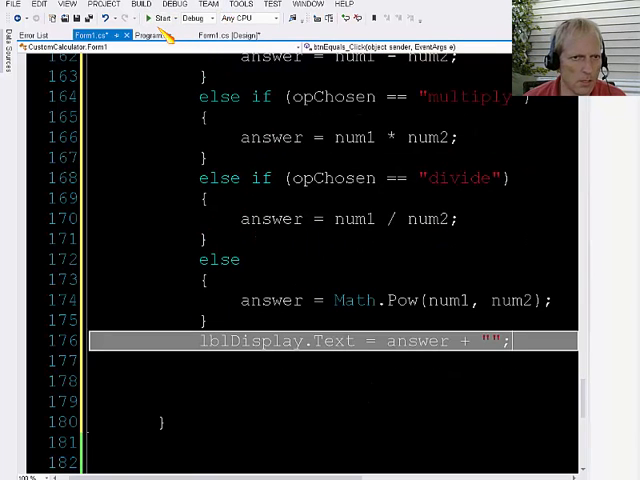
{"action": "left_click", "coordinate": [160, 18]}
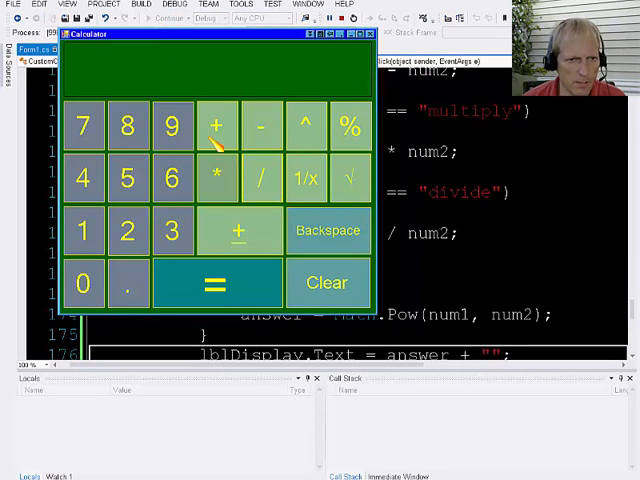
{"action": "left_click", "coordinate": [213, 283]}
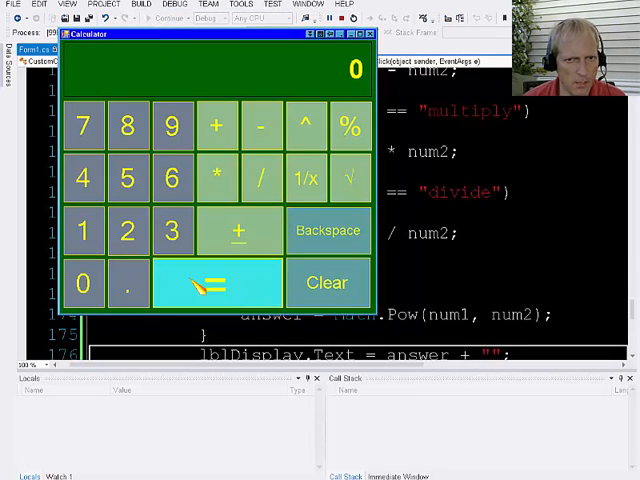
{"action": "left_click", "coordinate": [210, 283]}
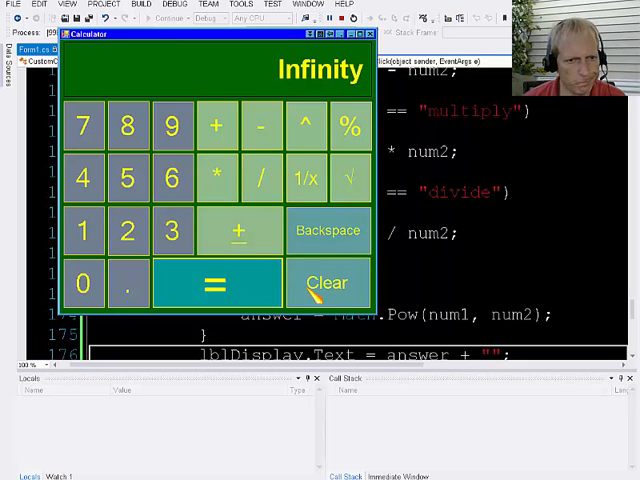
{"action": "left_click", "coordinate": [326, 283]}
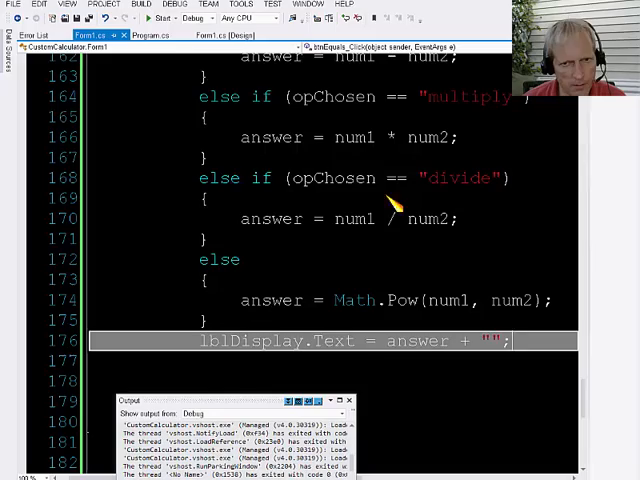
- Launch the calculator app again from the Start toolbar button
{"action": "left_click", "coordinate": [222, 35]}
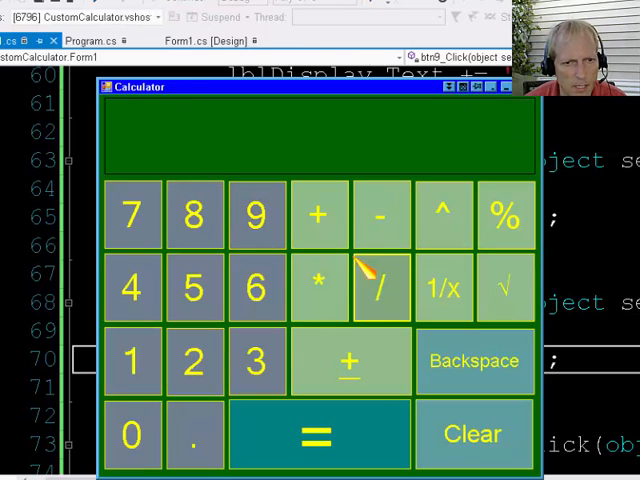
- Divide in the calculator to get 4.5, then clear the display
{"action": "left_click", "coordinate": [317, 433]}
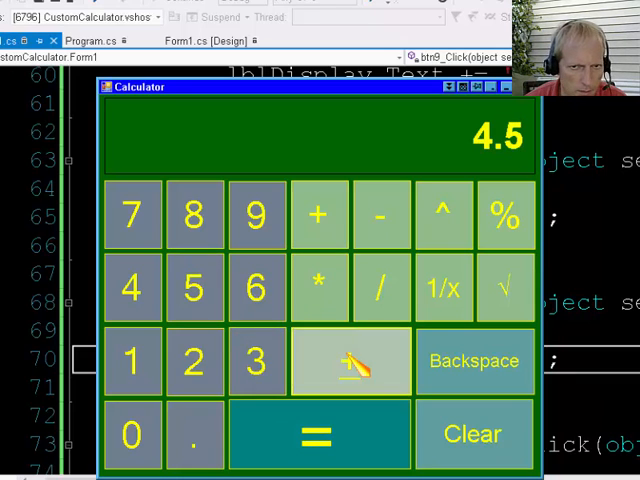
{"action": "left_click", "coordinate": [443, 288]}
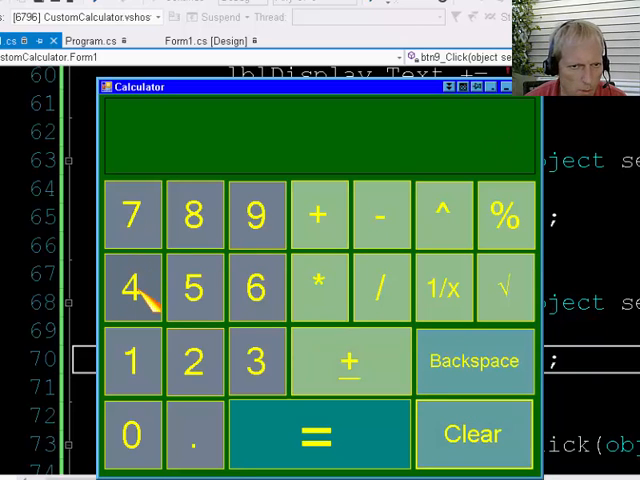
- Enter digits showing 9, clear them, then enter the decimal value 4.2
{"action": "left_click", "coordinate": [131, 288]}
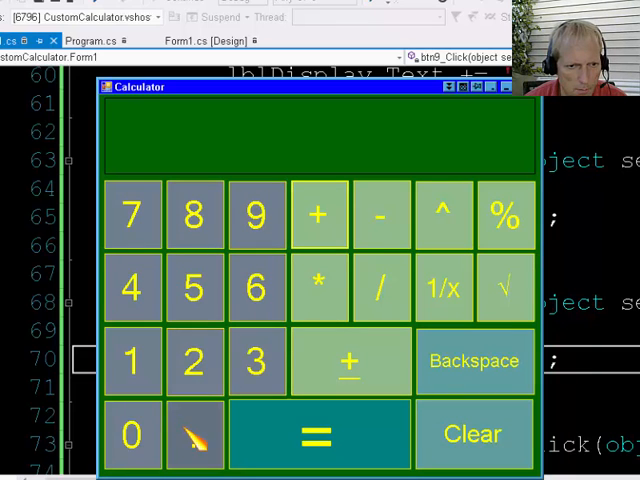
{"action": "left_click", "coordinate": [193, 287]}
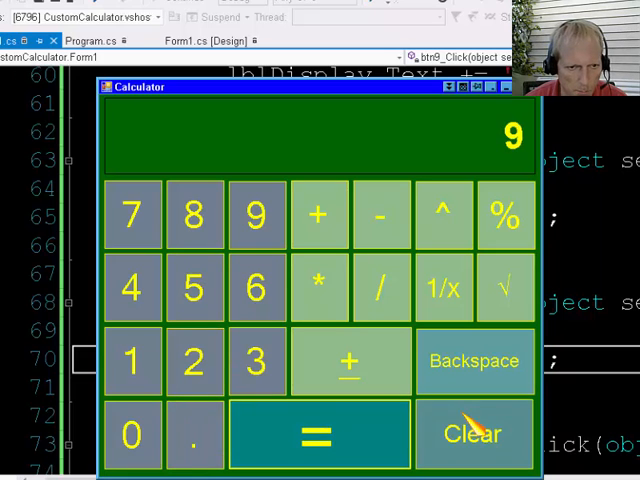
{"action": "left_click", "coordinate": [474, 433]}
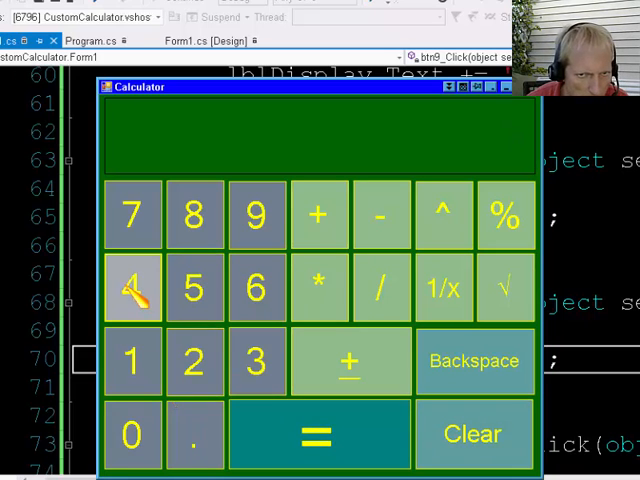
{"action": "left_click", "coordinate": [131, 287]}
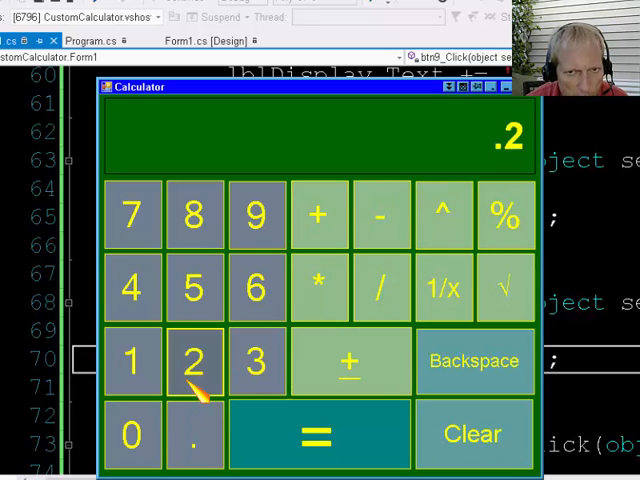
{"action": "left_click", "coordinate": [130, 215]}
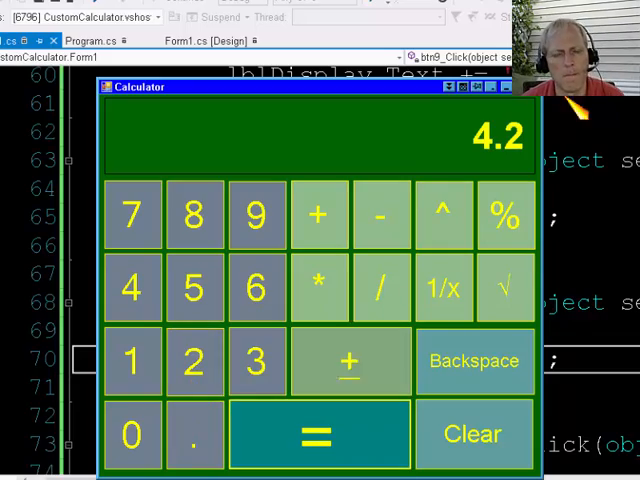